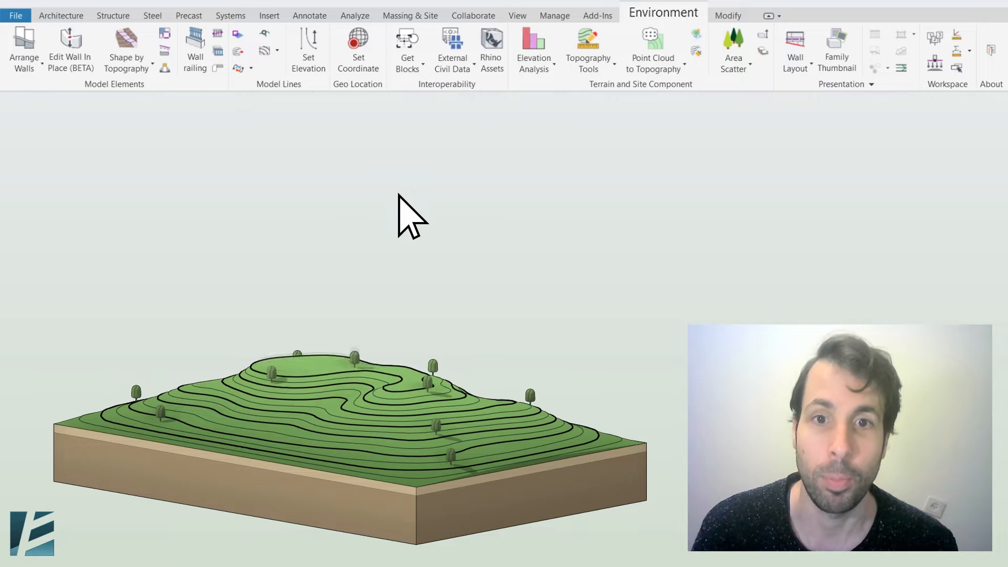
{"action": "mouse_move", "coordinate": [585, 138]}
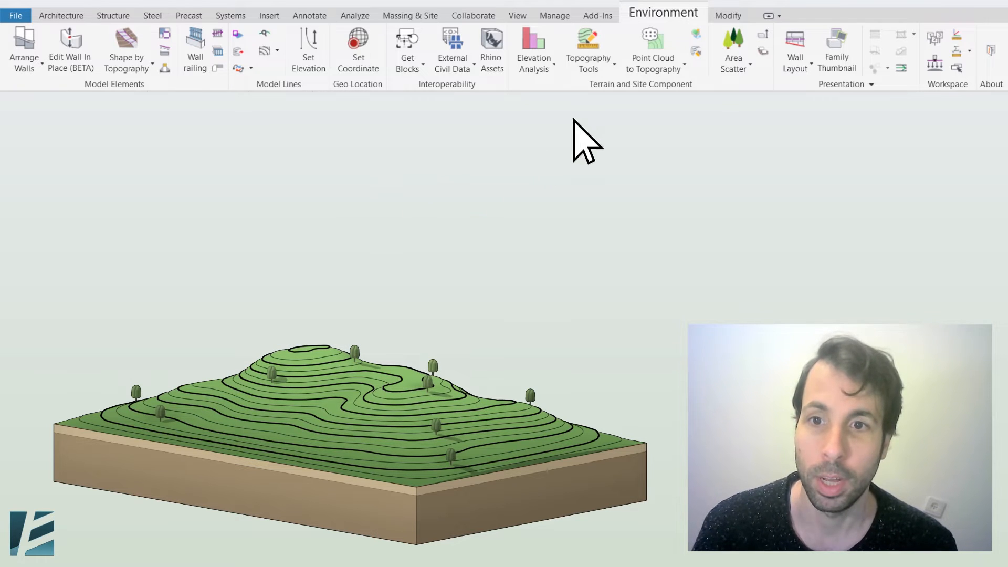
Open the Topography Tools dropdown on the Environment tab
{"action": "left_click", "coordinate": [587, 48]}
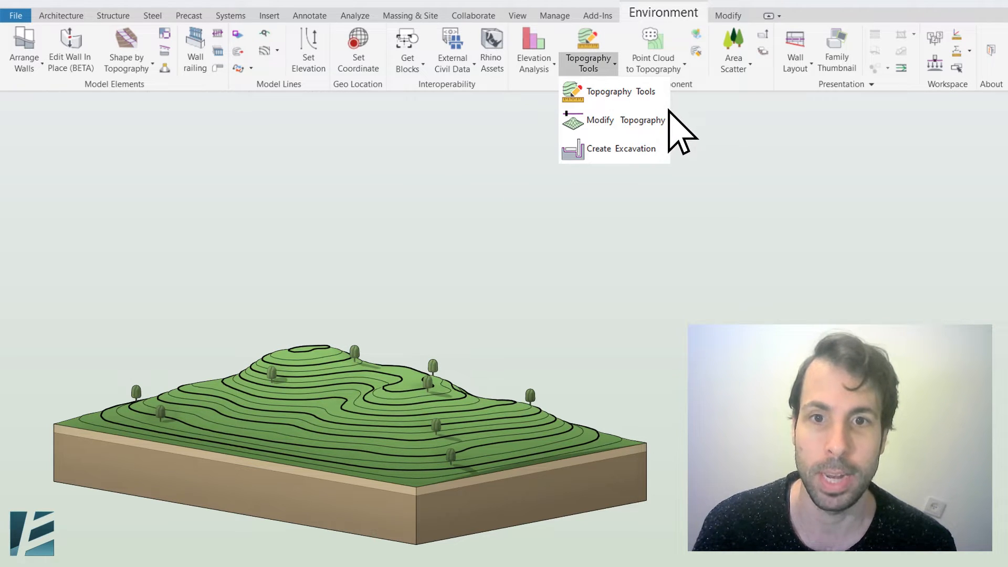
{"action": "mouse_move", "coordinate": [563, 456]}
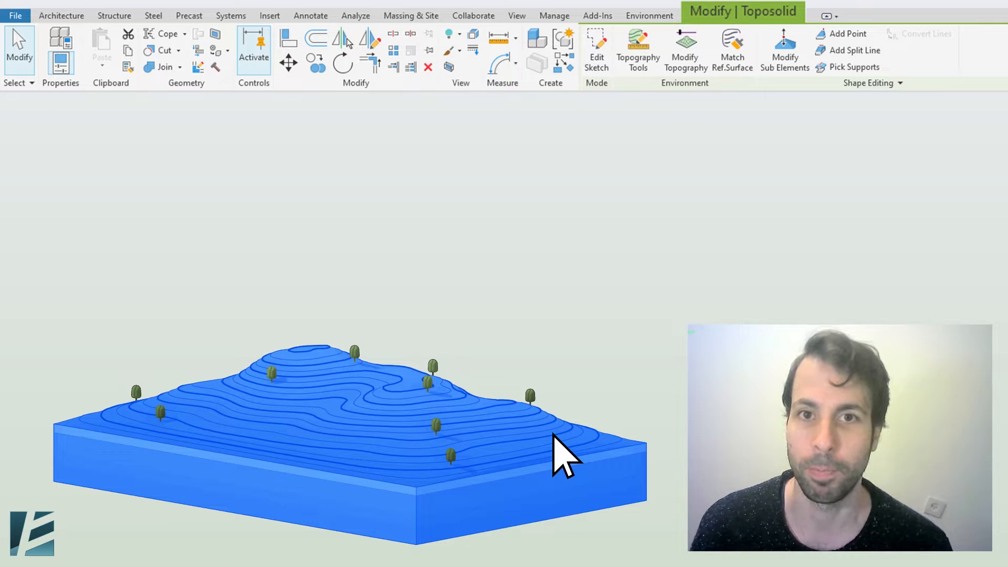
{"action": "mouse_move", "coordinate": [661, 232]}
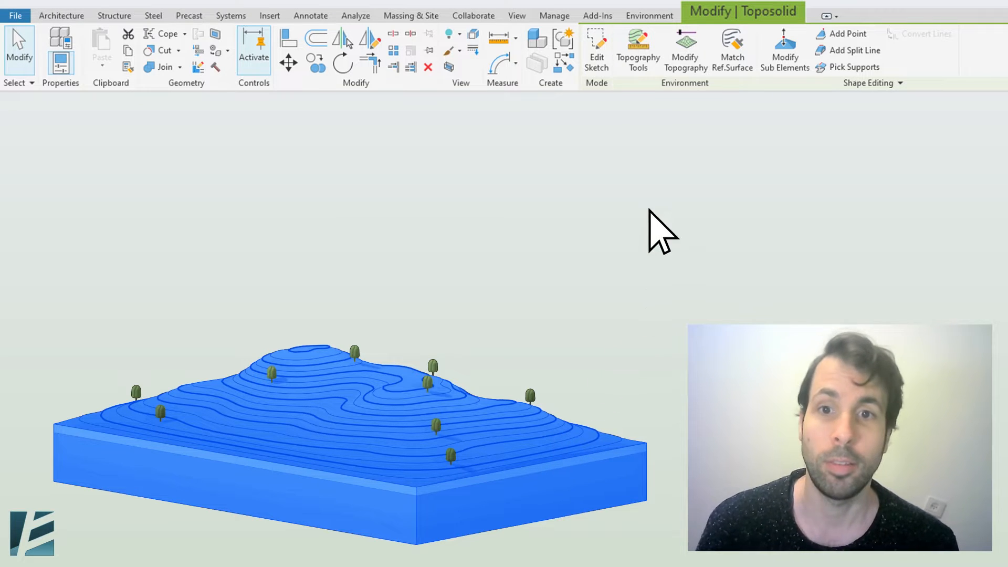
Open the Edit Topography Tools window for the selected terrain toposolid
{"action": "left_click", "coordinate": [637, 49]}
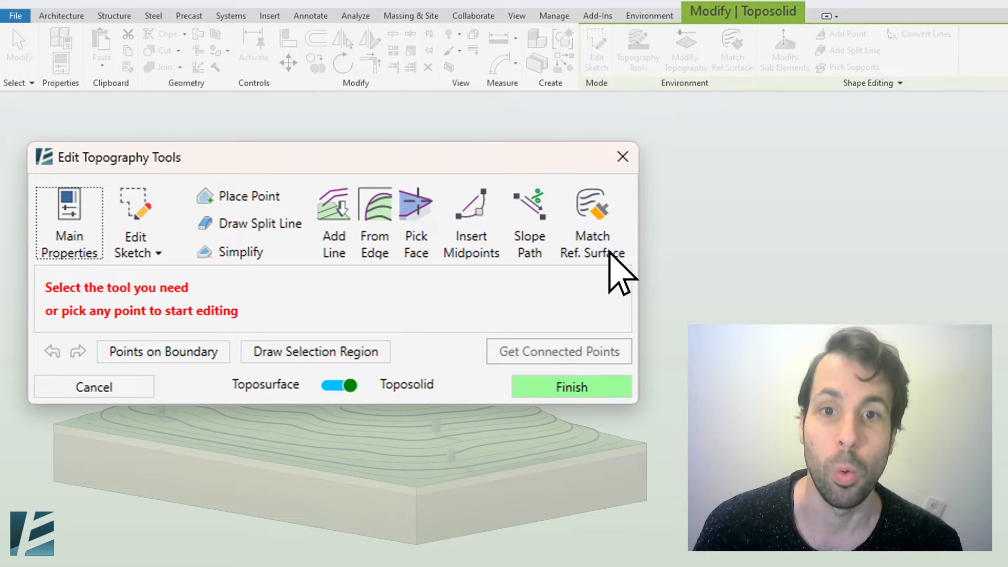
{"action": "mouse_move", "coordinate": [286, 174]}
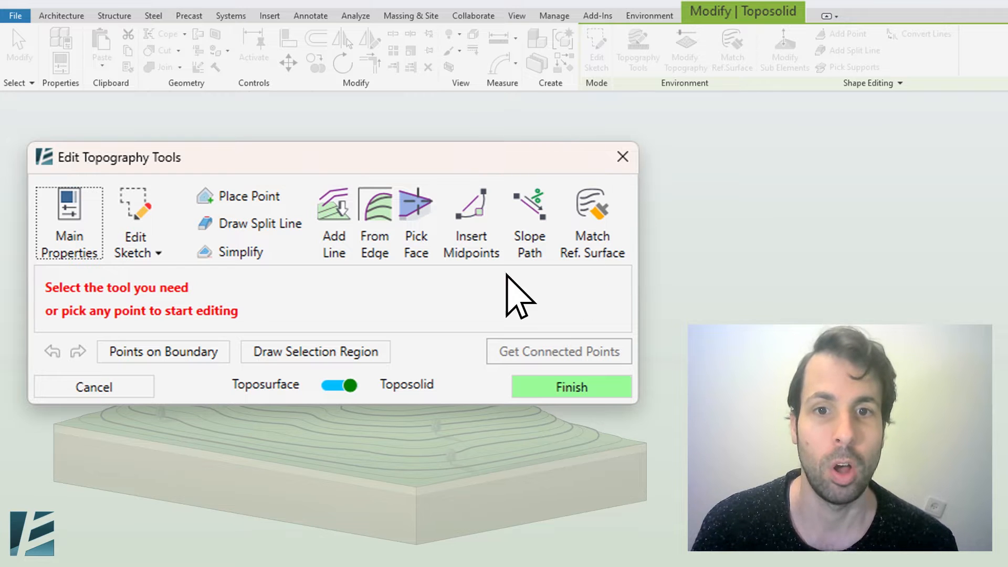
{"action": "mouse_move", "coordinate": [476, 398]}
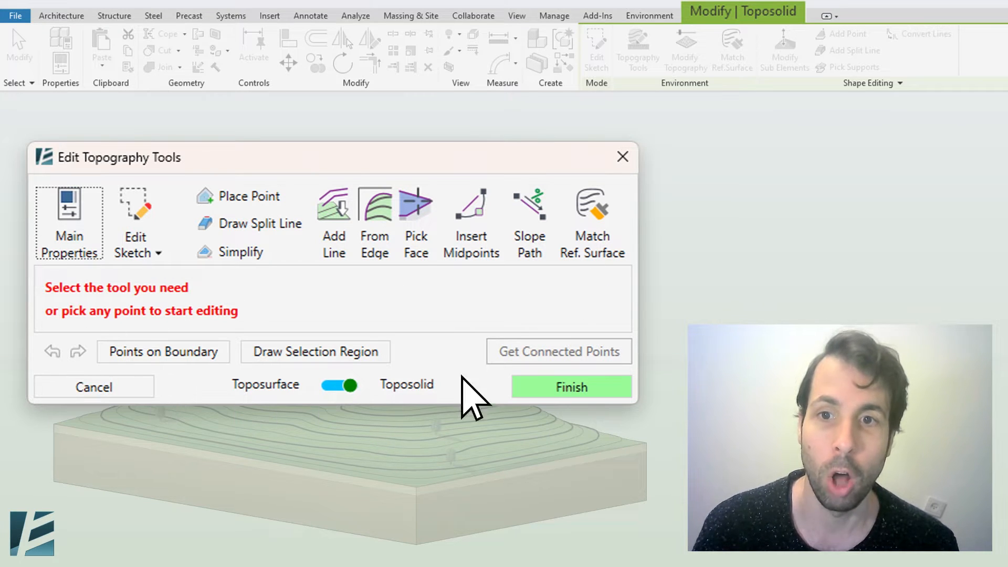
{"action": "mouse_move", "coordinate": [174, 402]}
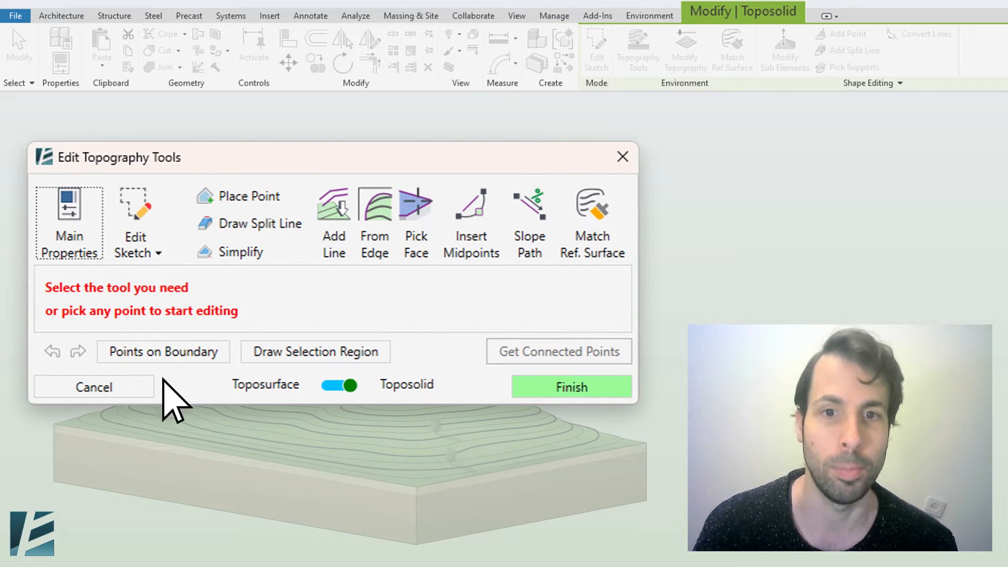
{"action": "mouse_move", "coordinate": [532, 321]}
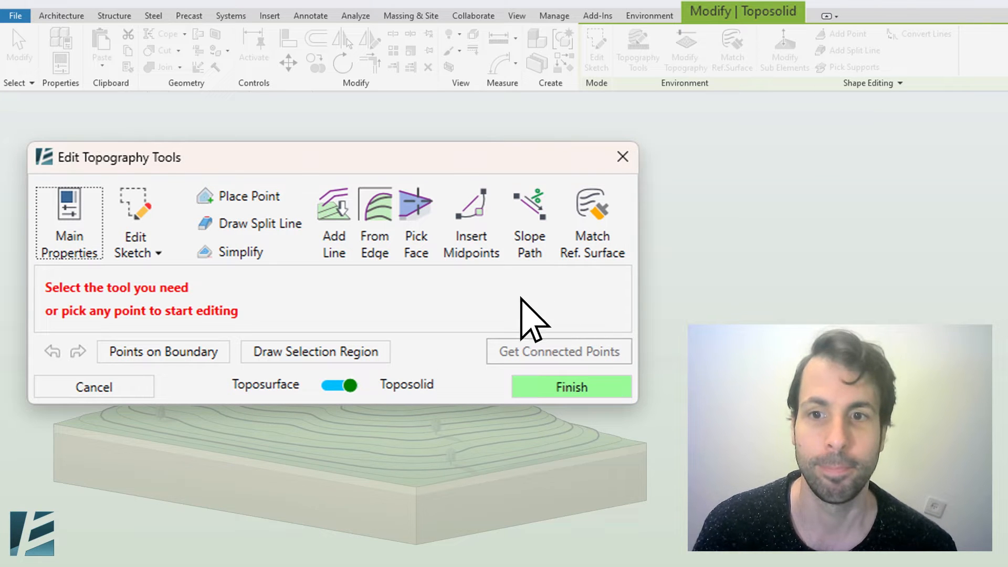
Select the 35 curved-boundary points, adjusting the selection at the left corner
{"action": "left_click", "coordinate": [570, 387]}
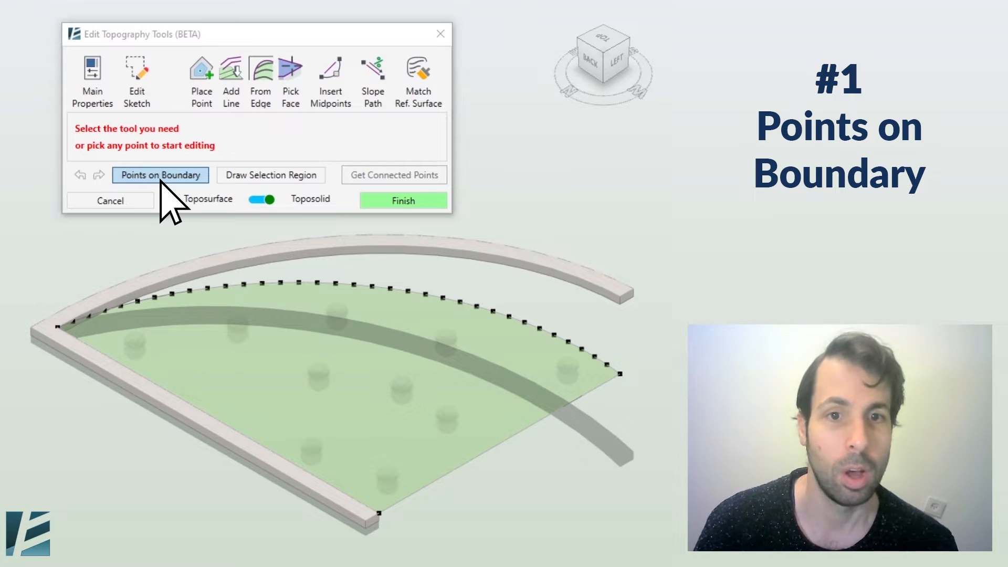
{"action": "mouse_move", "coordinate": [71, 350]}
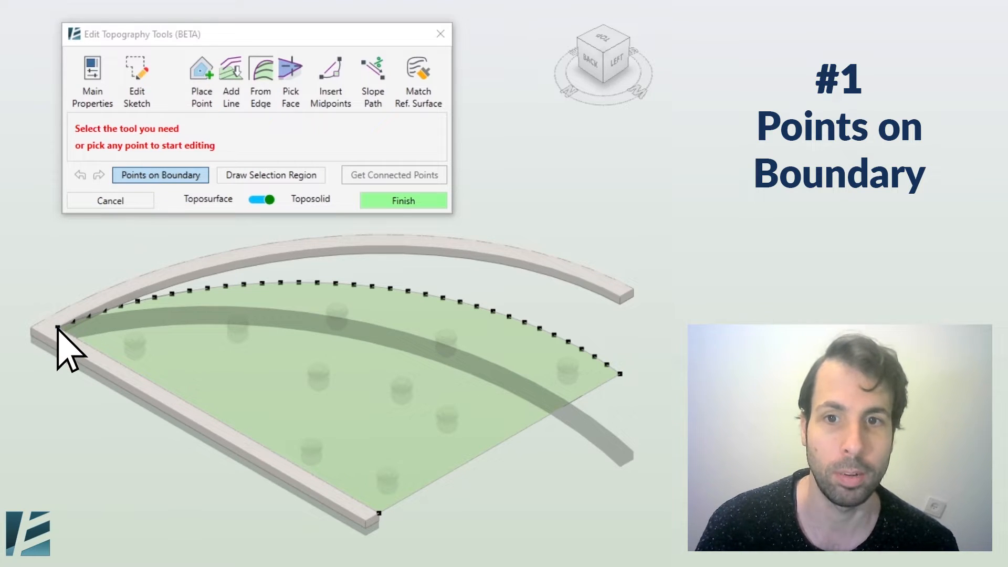
{"action": "left_click", "coordinate": [160, 175]}
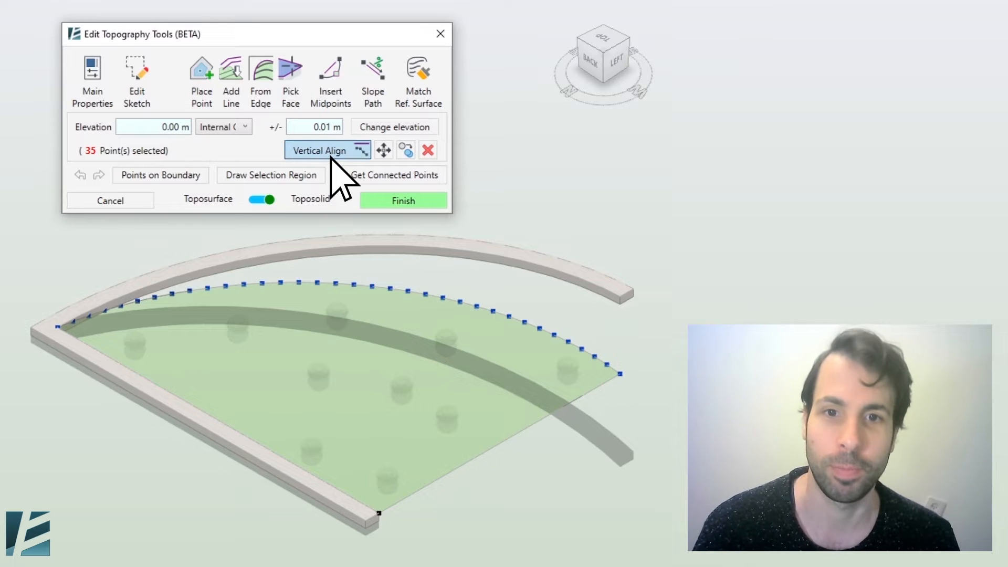
Vertically align the selected boundary points to the top of the curved wall
{"action": "left_click", "coordinate": [324, 149]}
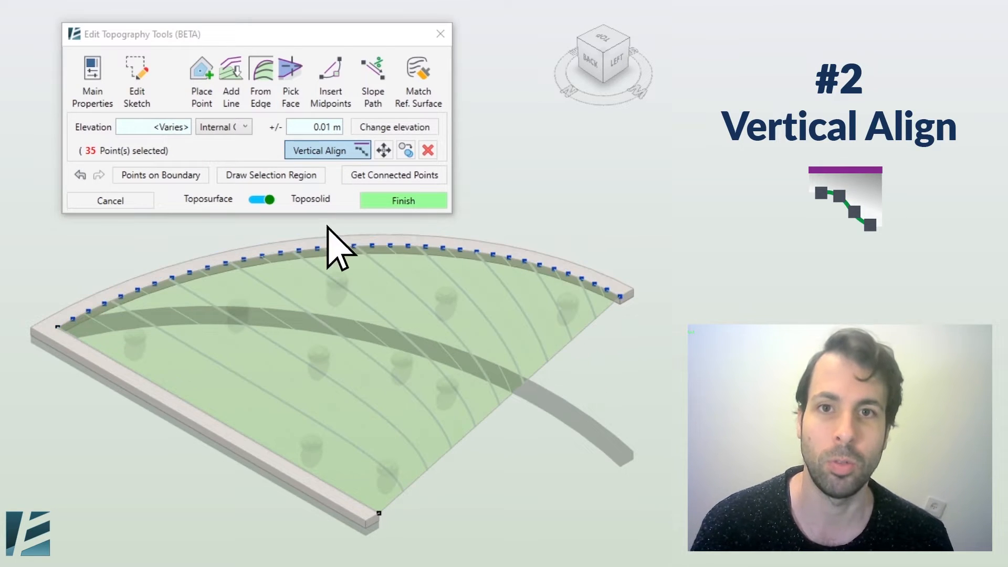
{"action": "left_click", "coordinate": [403, 201]}
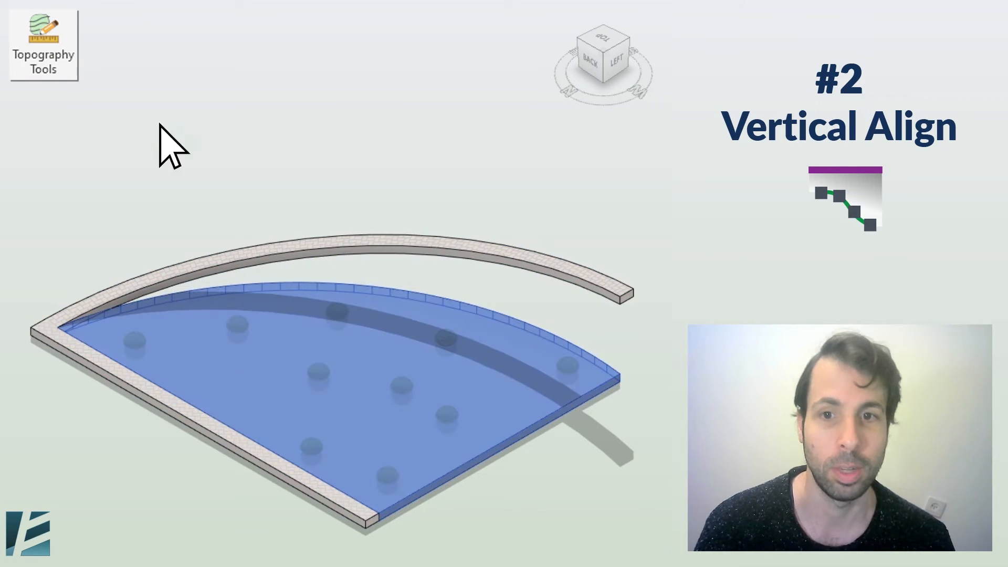
{"action": "left_click", "coordinate": [42, 46]}
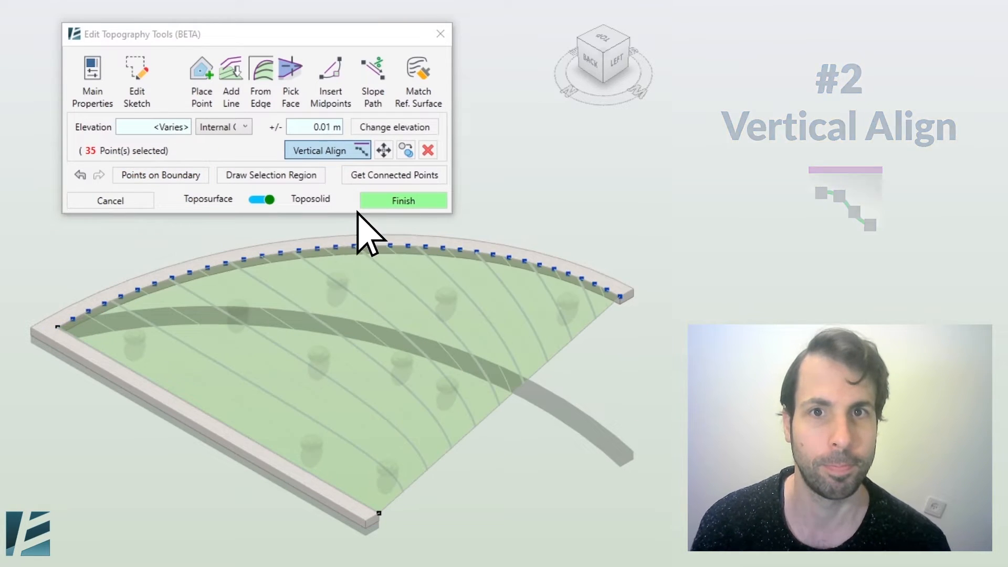
Draw a selection region around the upper terrain to select its 197 points
{"action": "left_click", "coordinate": [270, 175]}
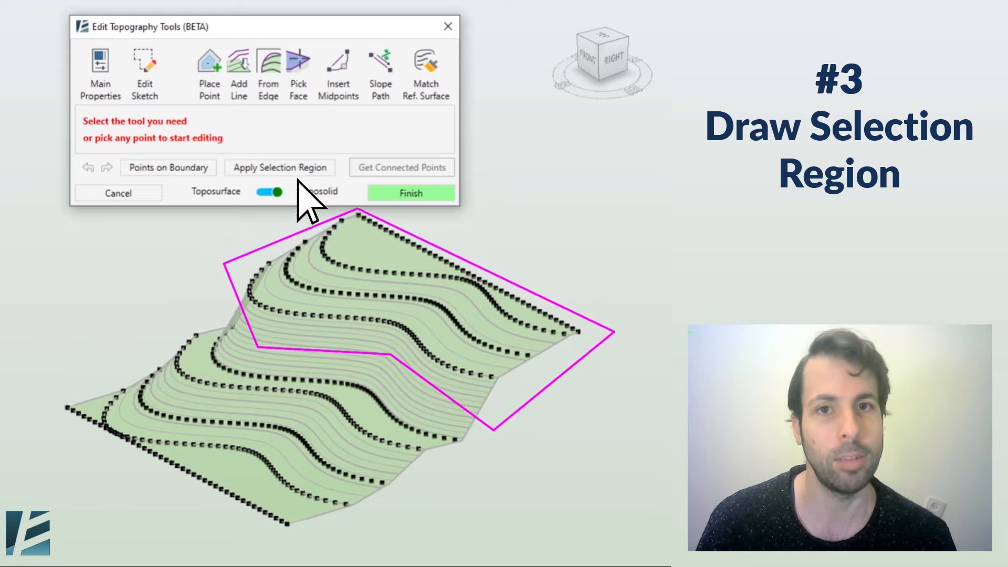
{"action": "left_click", "coordinate": [279, 167]}
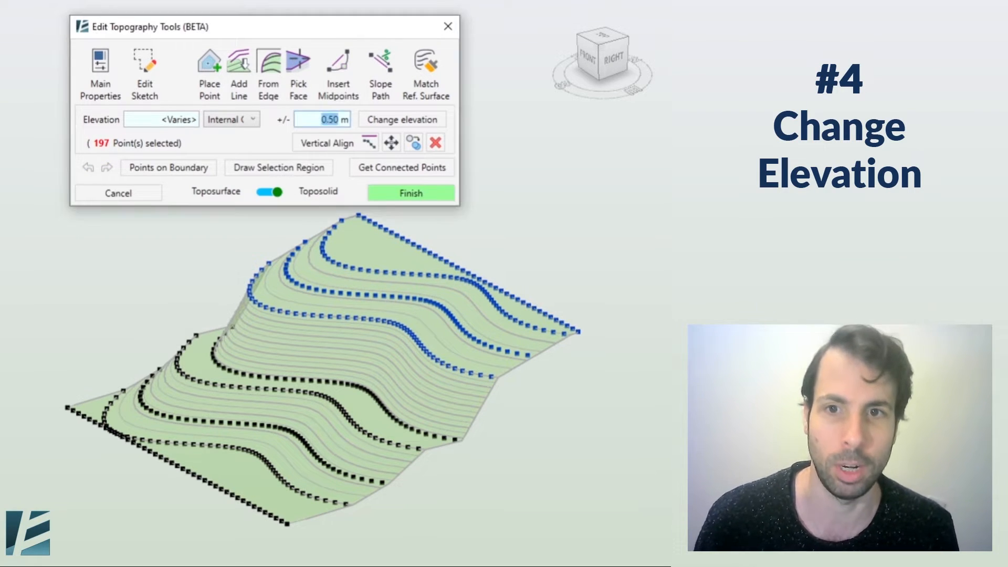
Set the elevation offset to -1.0 m and lower the 197 points
{"action": "left_click", "coordinate": [402, 119]}
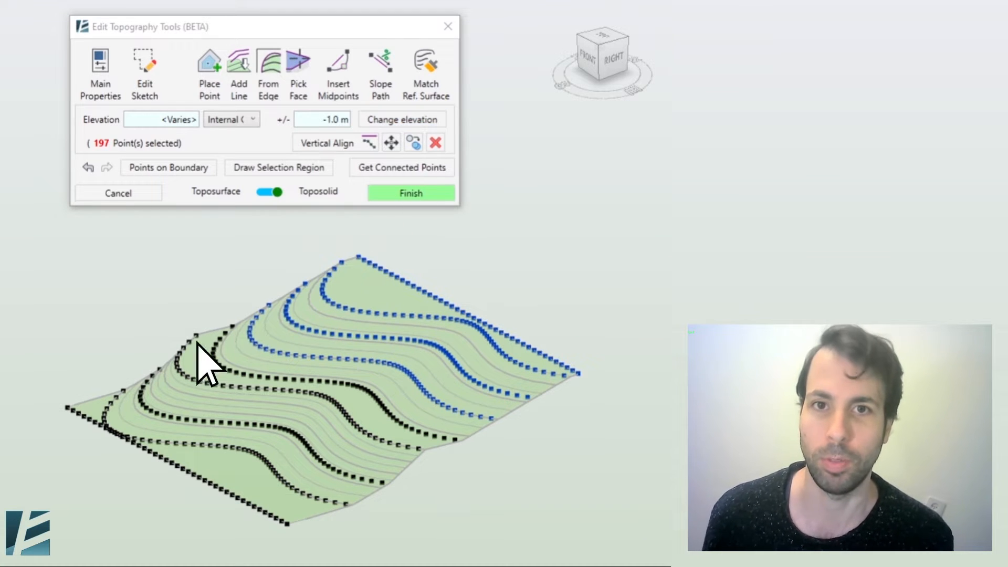
Select all 52 connected points of the 4 m contour and set their elevation to 2.50 m
{"action": "left_click", "coordinate": [401, 167]}
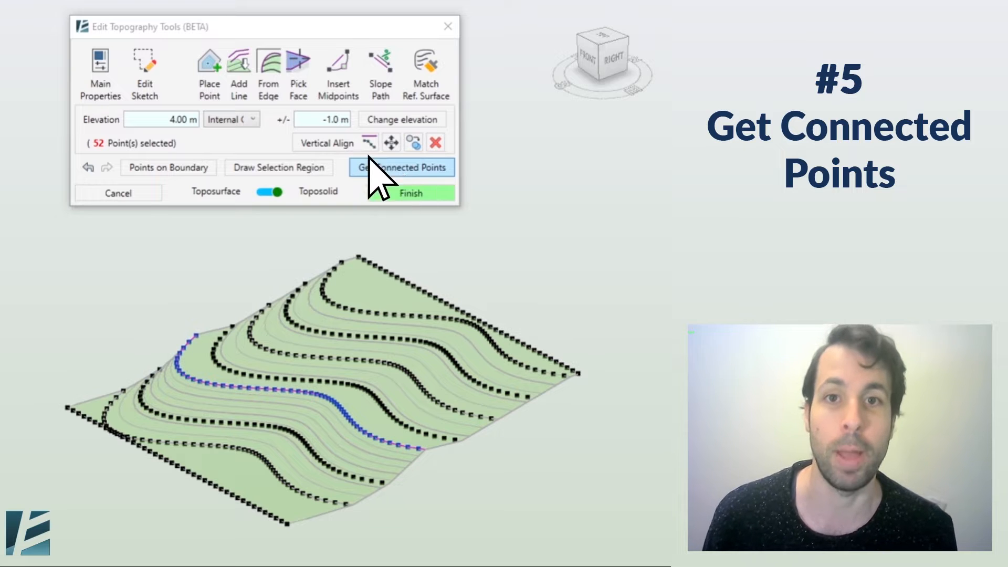
{"action": "type", "text": "2.5"}
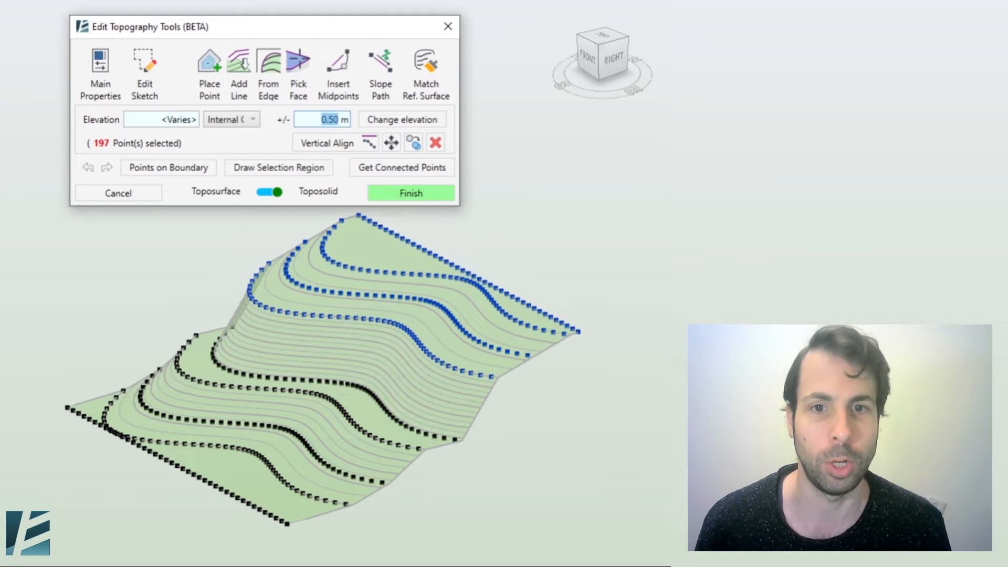
{"action": "left_click", "coordinate": [401, 119]}
{"action": "type", "text": "-1"}
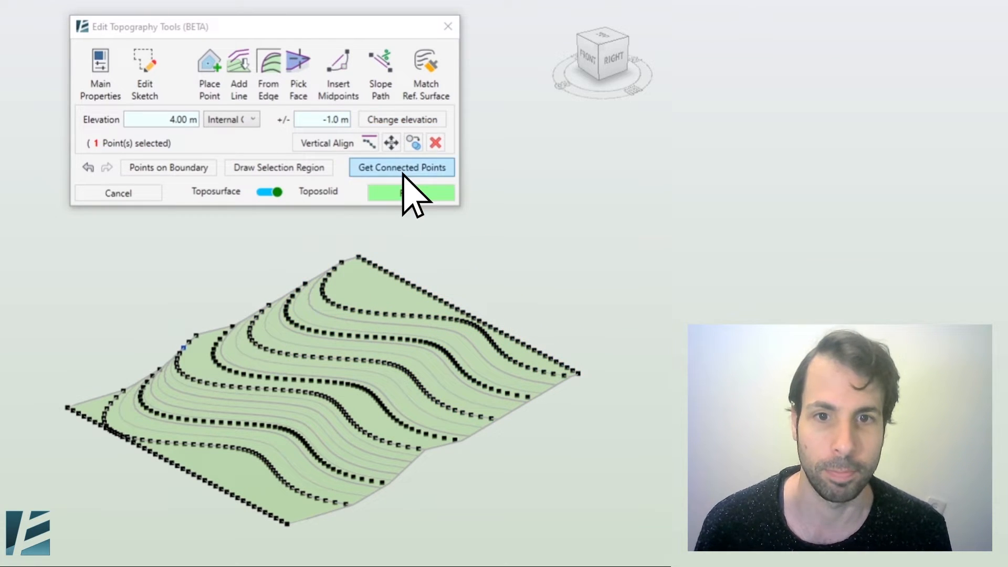
{"action": "left_click", "coordinate": [401, 167]}
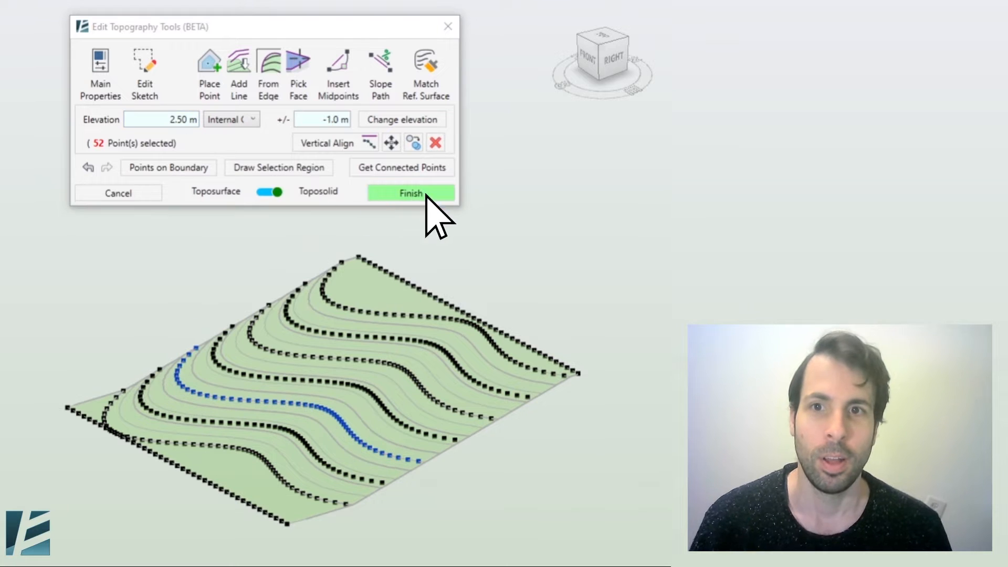
Apply the point edits, preview a larger grid cell size, then reset it to 1.00 m and cancel
{"action": "left_click", "coordinate": [410, 193]}
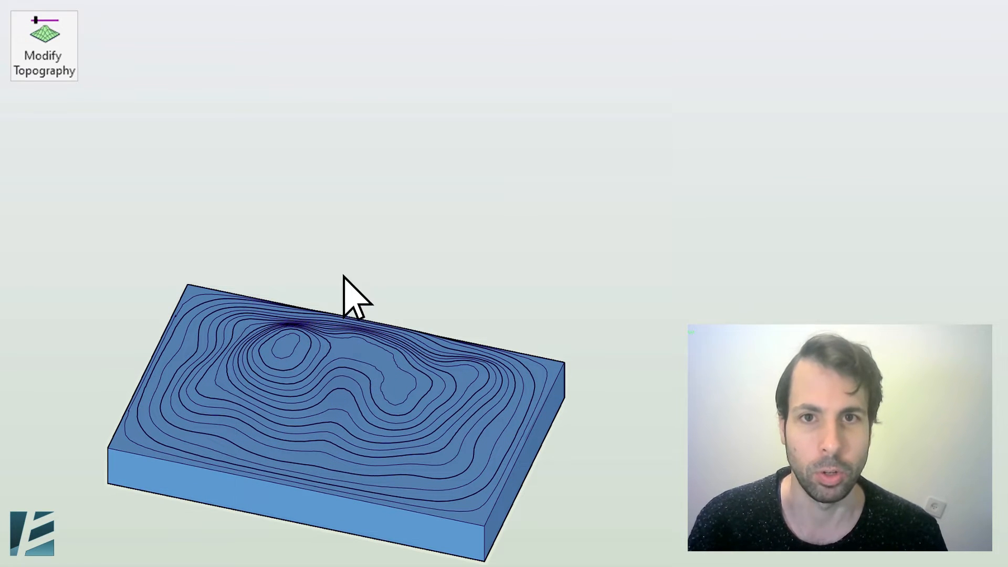
{"action": "left_click", "coordinate": [43, 46]}
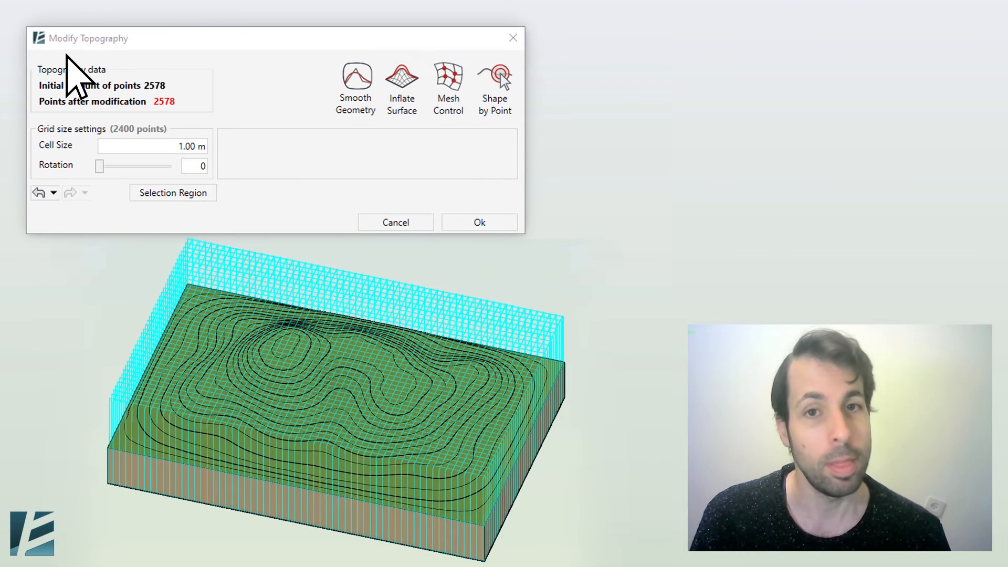
{"action": "mouse_move", "coordinate": [90, 232]}
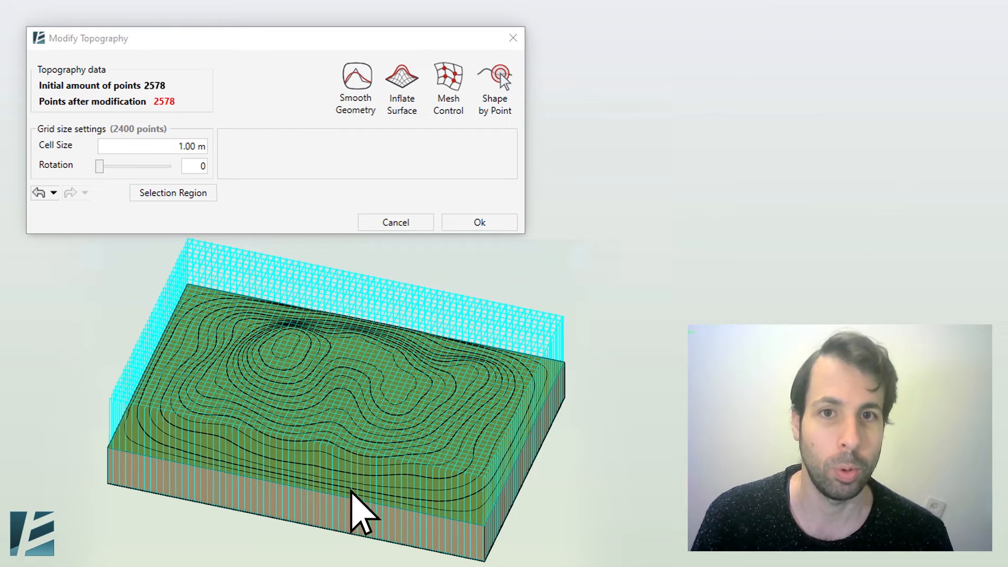
{"action": "mouse_move", "coordinate": [498, 315]}
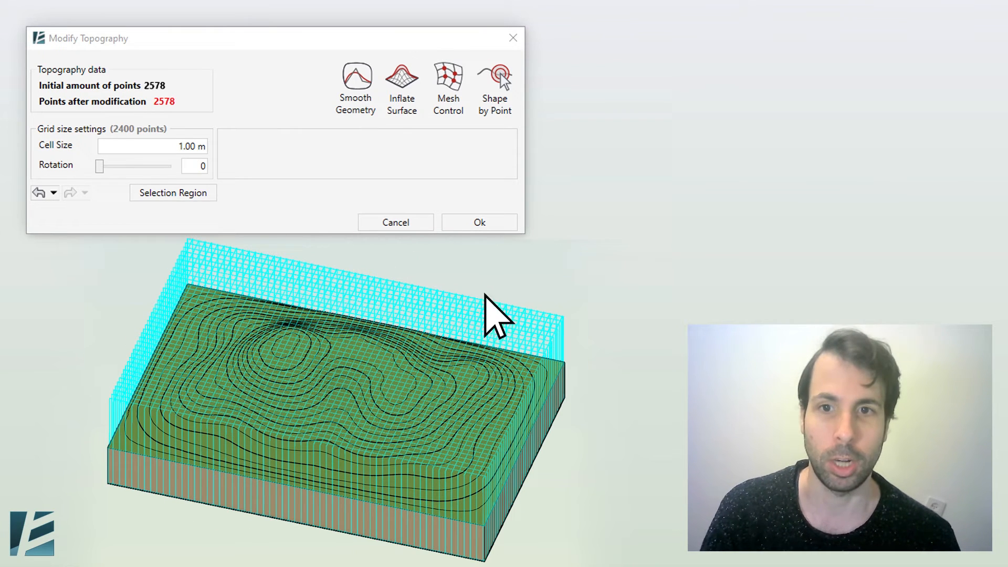
{"action": "type", "text": "4.00"}
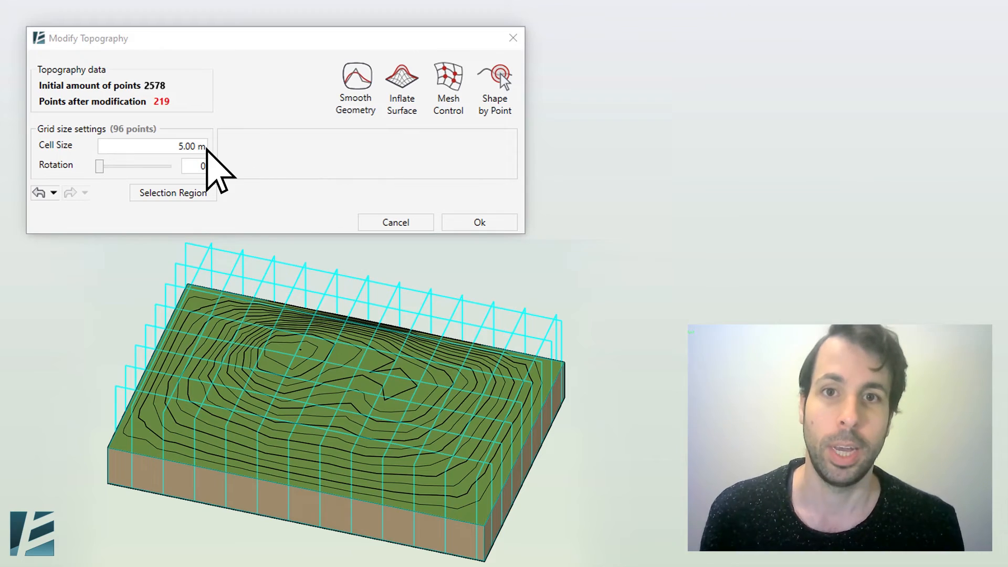
{"action": "type", "text": "1.00"}
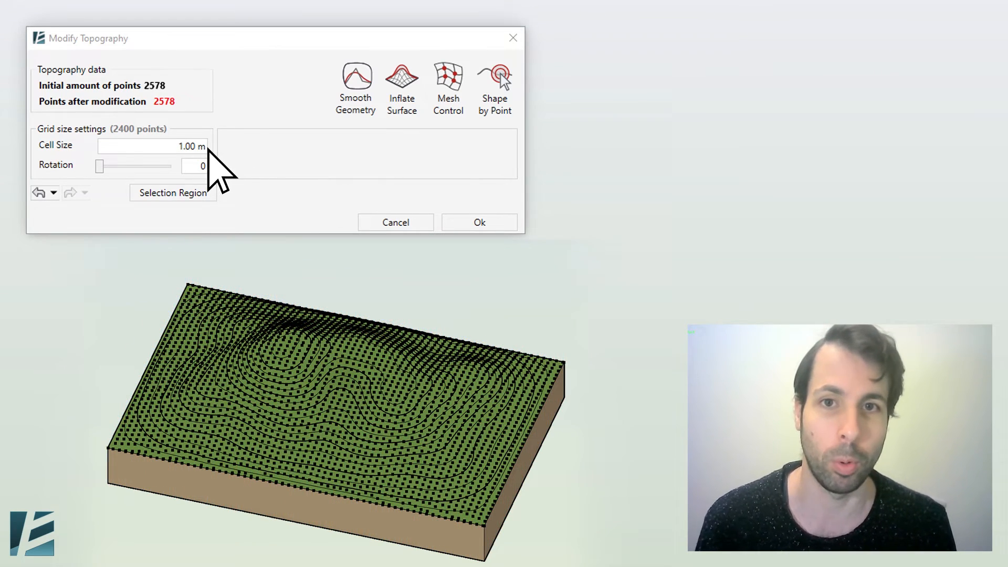
{"action": "left_click", "coordinate": [172, 192]}
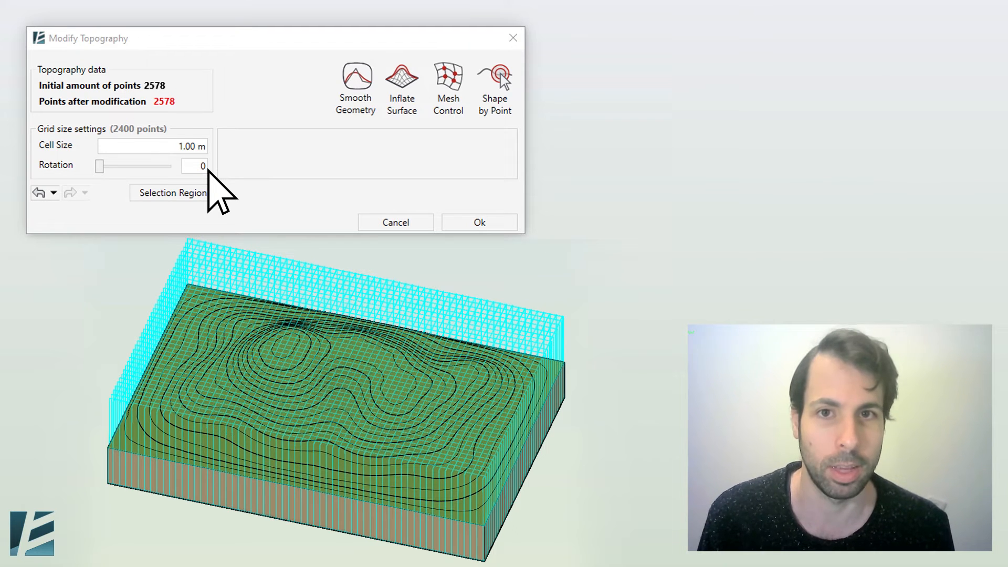
{"action": "mouse_move", "coordinate": [424, 195]}
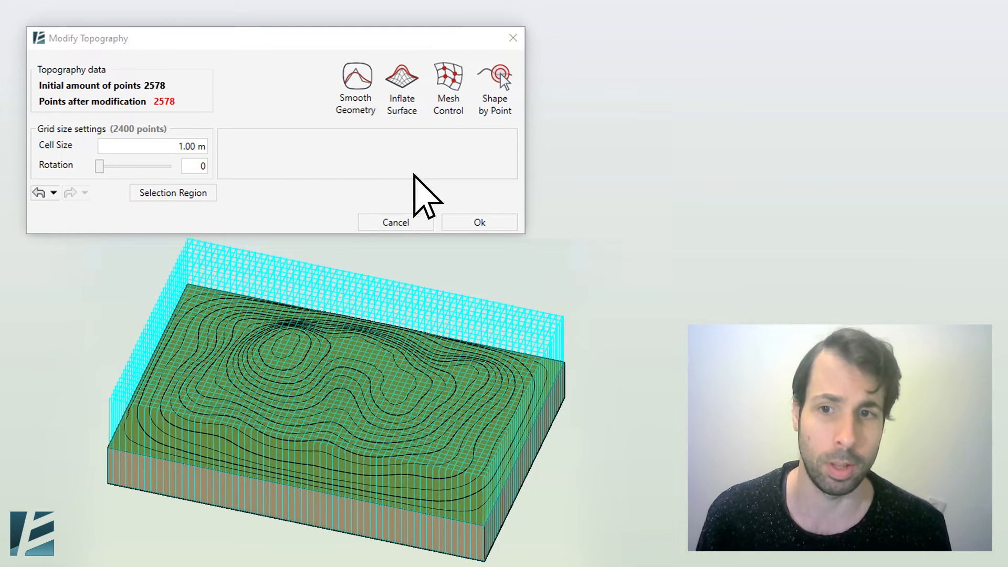
{"action": "left_click", "coordinate": [478, 222]}
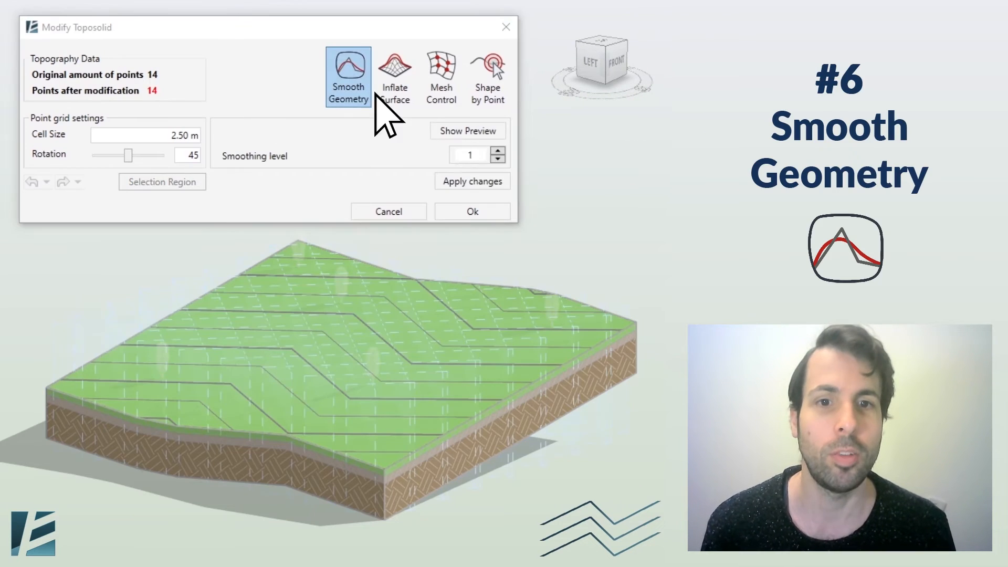
Smooth the angular toposolid's contours with Smooth Geometry at smoothing level 3
{"action": "left_click", "coordinate": [468, 131]}
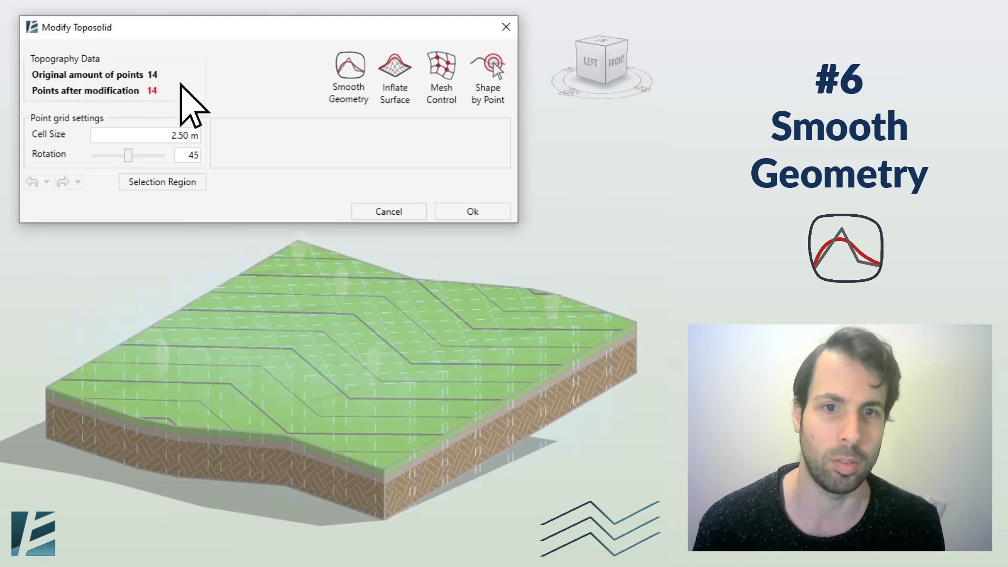
{"action": "left_click", "coordinate": [348, 76]}
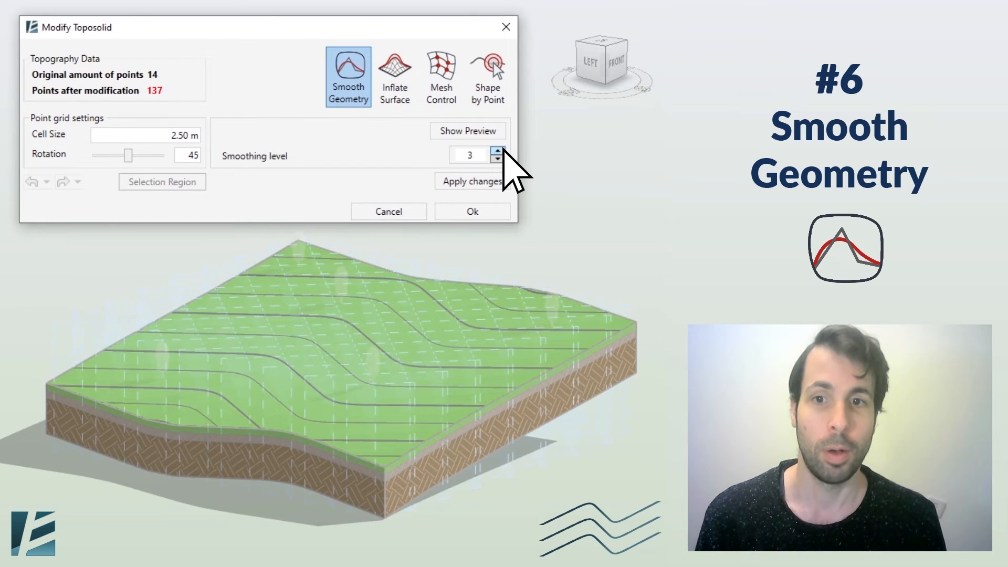
{"action": "left_click", "coordinate": [472, 211]}
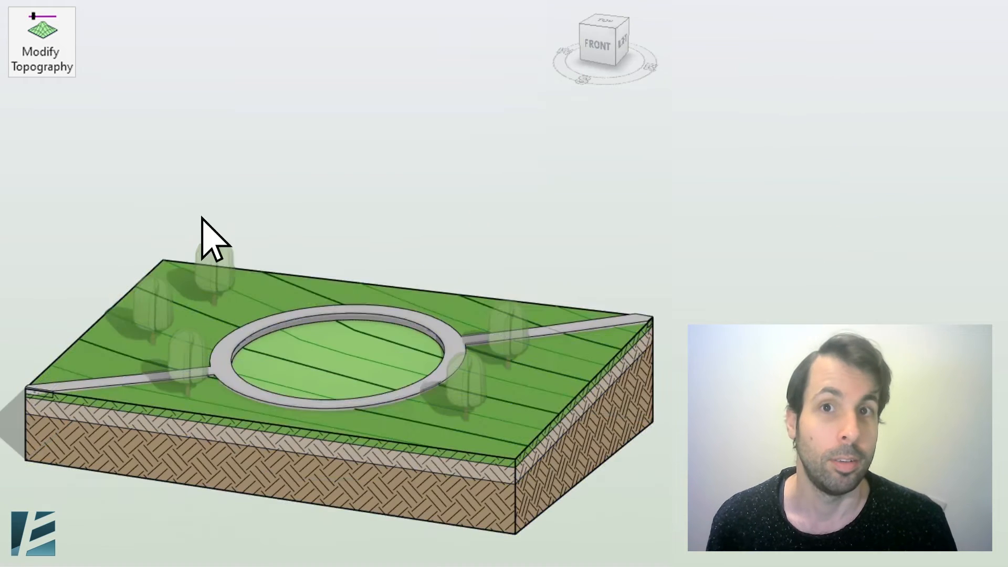
Inflate the area inside the ring path into a mound at 20% inflation
{"action": "left_click", "coordinate": [41, 42]}
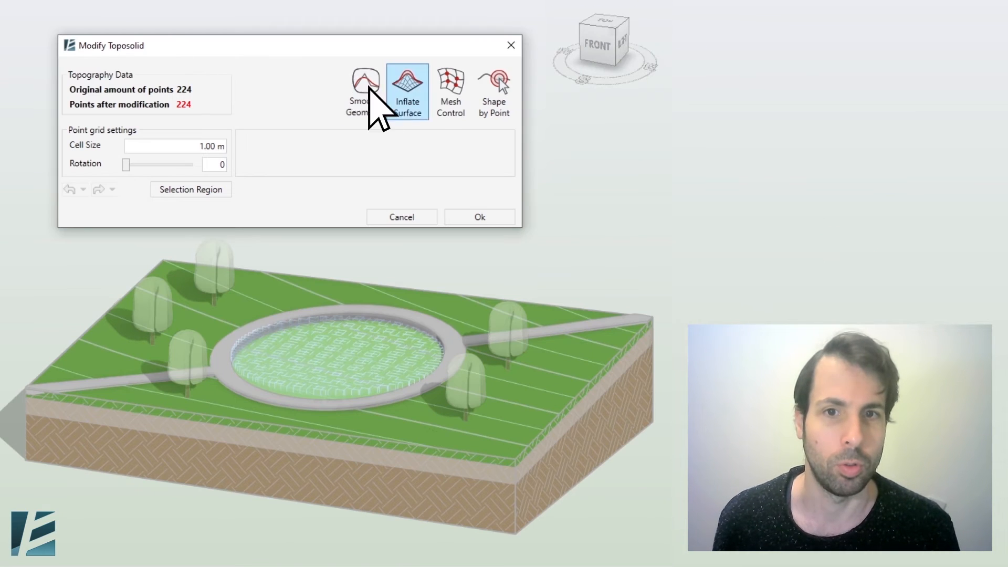
{"action": "left_click", "coordinate": [407, 90]}
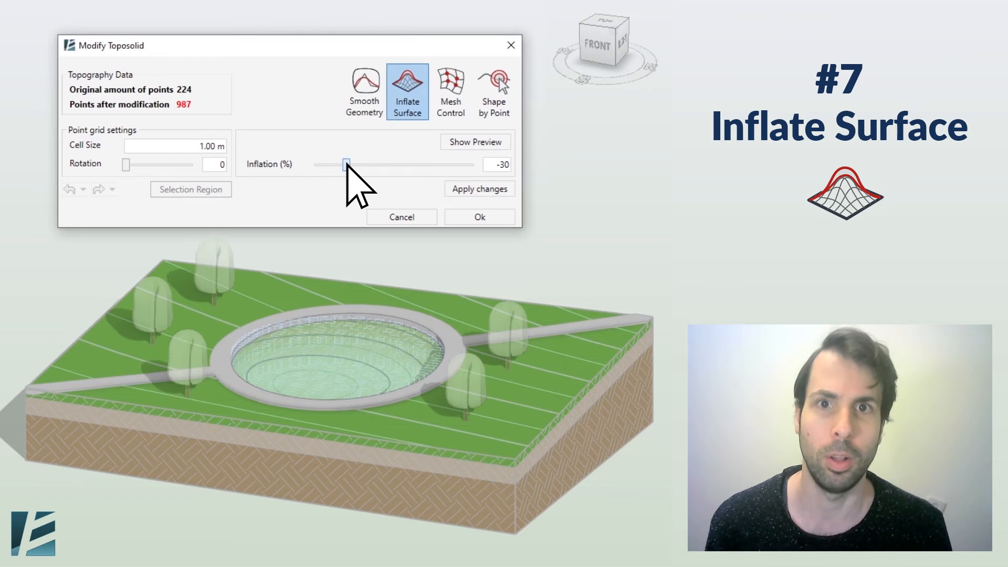
{"action": "left_click_drag", "start_coordinate": [346, 164], "coordinate": [386, 164]}
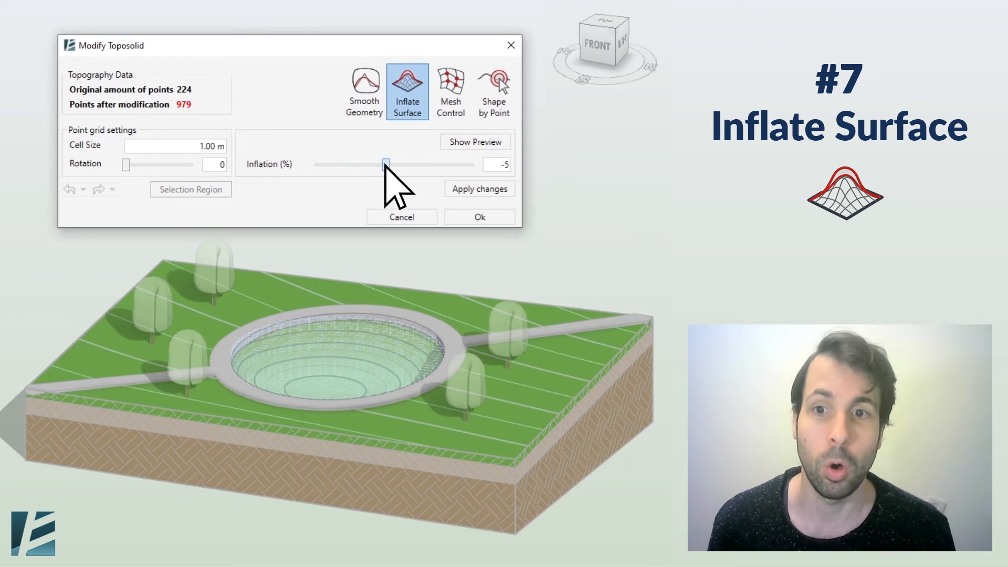
{"action": "left_click_drag", "start_coordinate": [386, 164], "coordinate": [424, 164]}
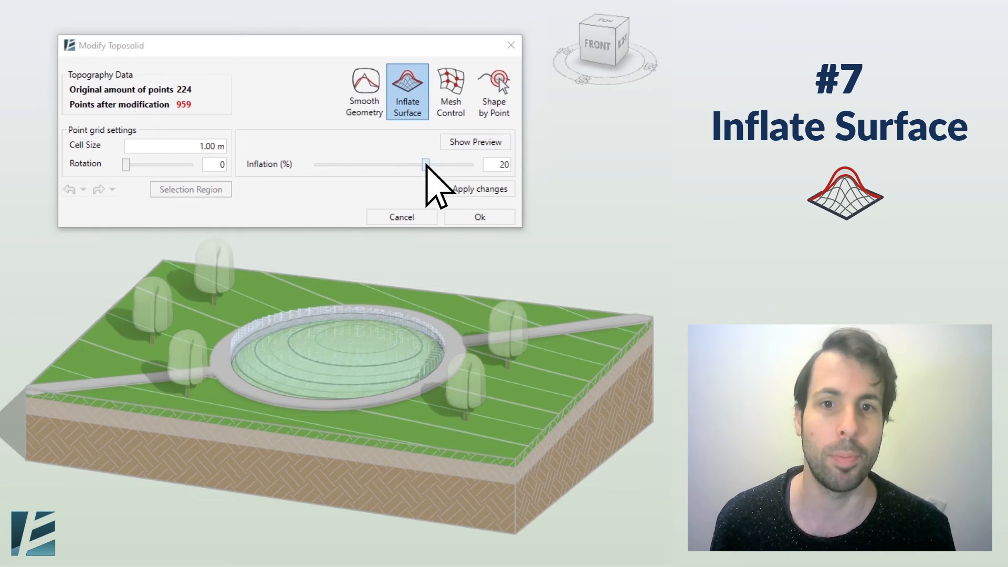
{"action": "left_click", "coordinate": [478, 189]}
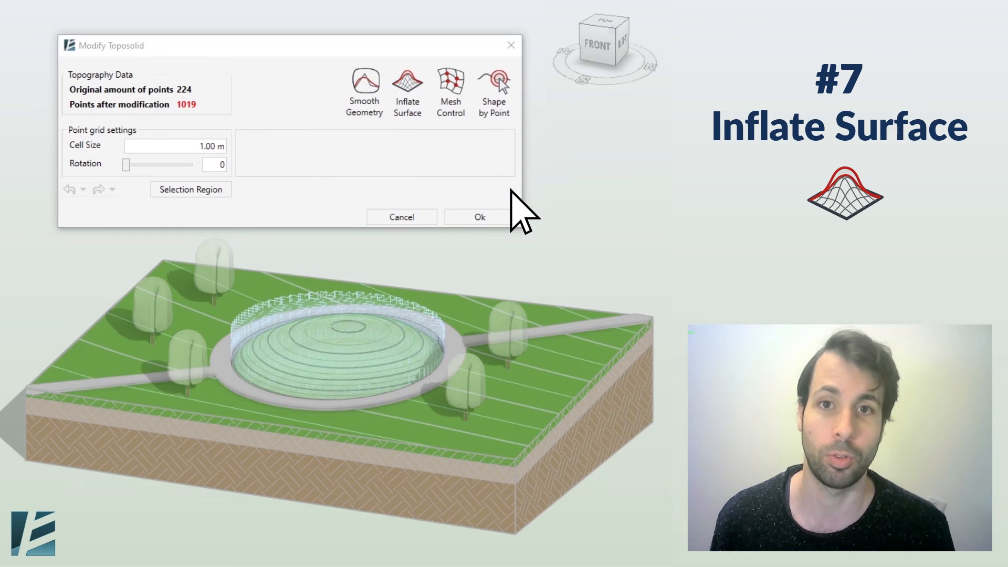
{"action": "left_click", "coordinate": [478, 217]}
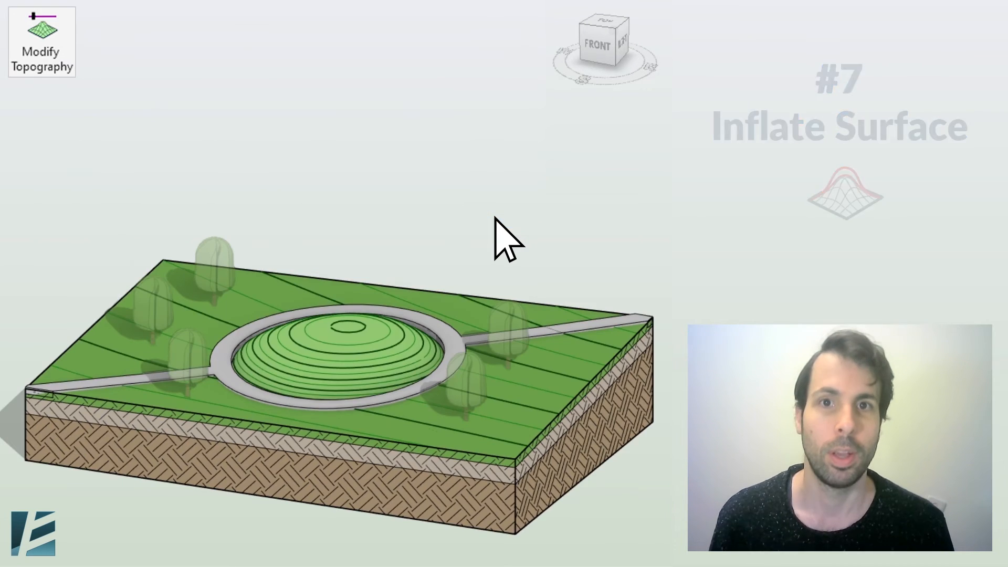
Drag Mesh Control points to sink the pool floor into two hollows, and accept
{"action": "left_click", "coordinate": [41, 42]}
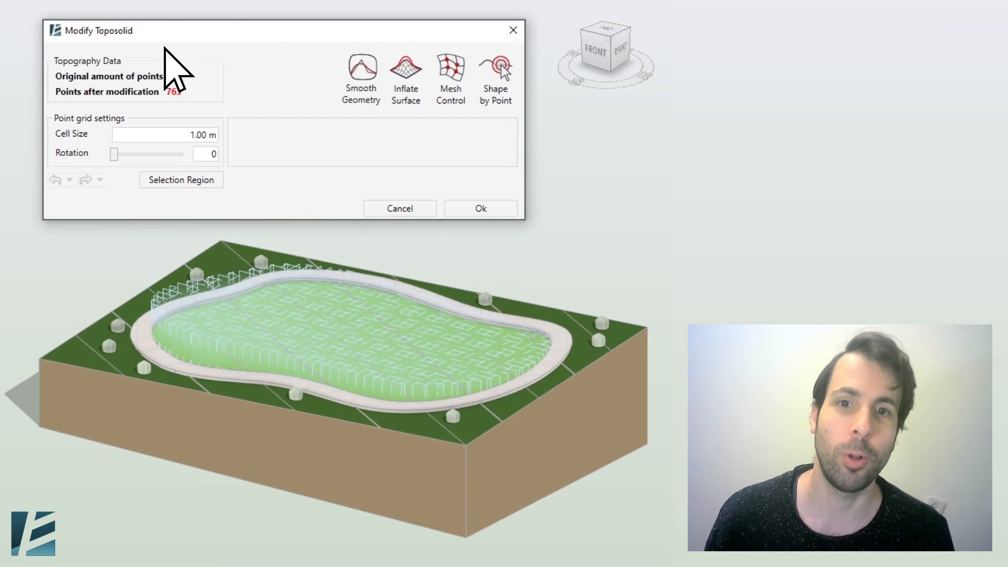
{"action": "left_click", "coordinate": [450, 77]}
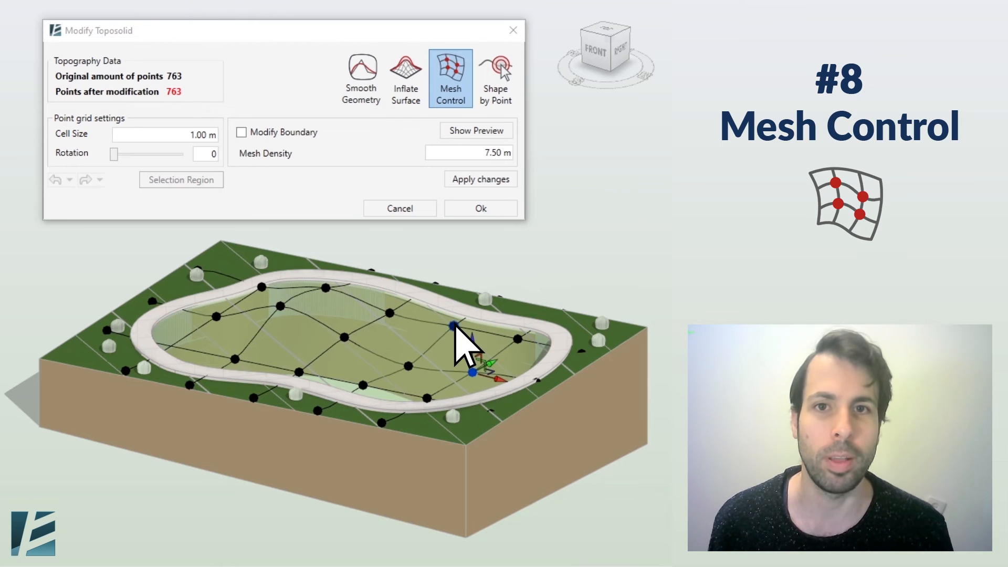
{"action": "left_click", "coordinate": [476, 131]}
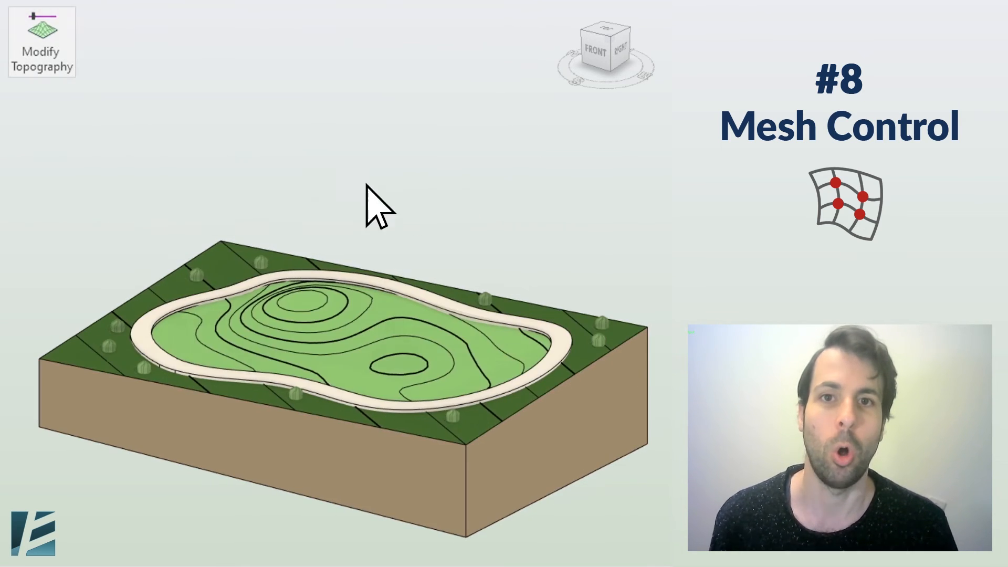
{"action": "left_click", "coordinate": [41, 42]}
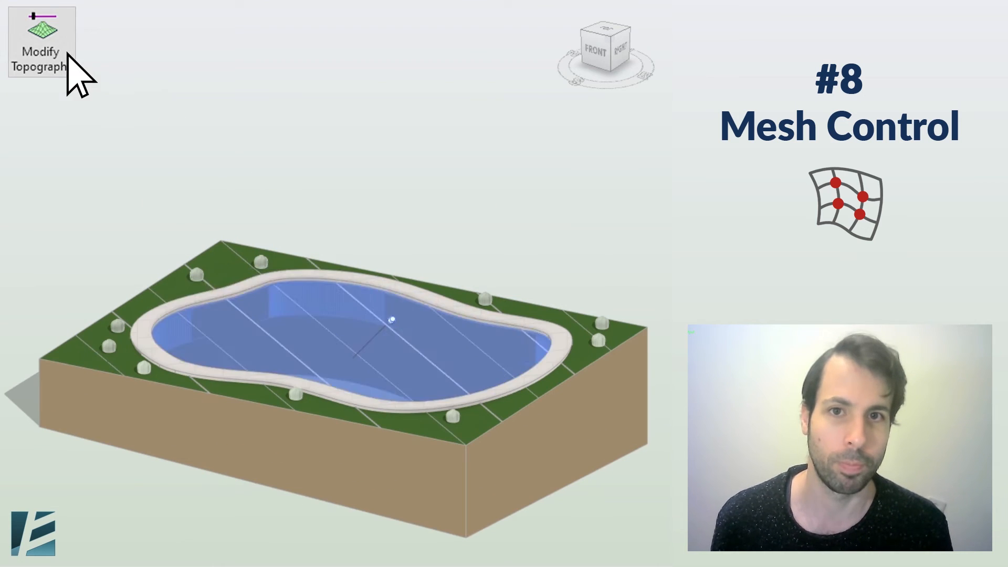
{"action": "left_click", "coordinate": [40, 42]}
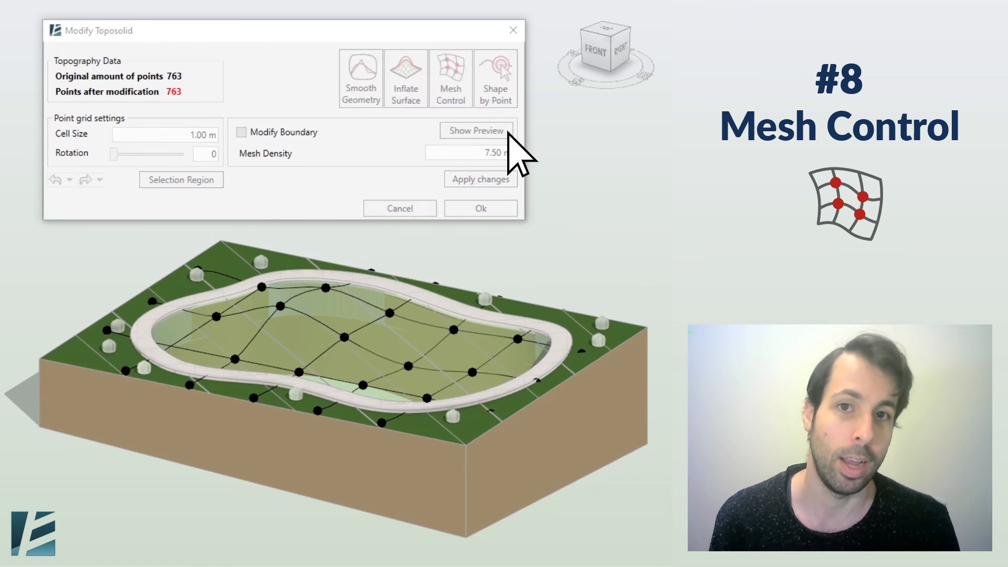
{"action": "left_click", "coordinate": [479, 208]}
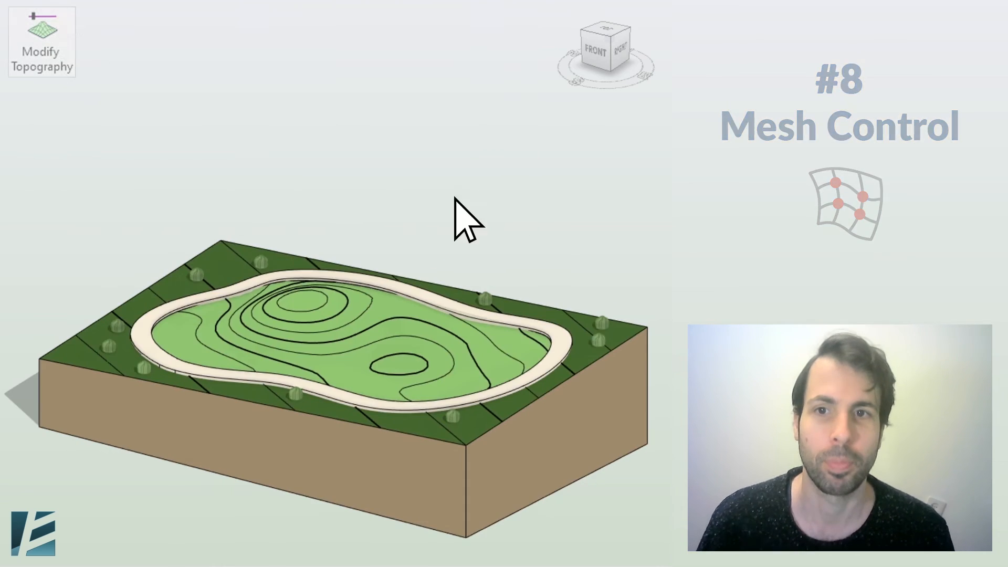
{"action": "left_click", "coordinate": [41, 43]}
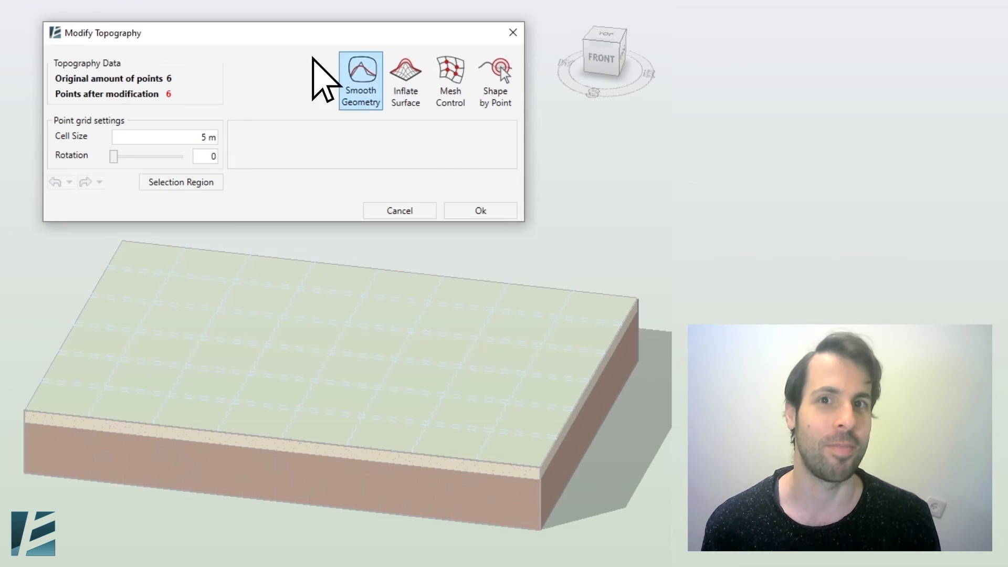
With Shape by Point, raise a +2 m mound on the left and sink -2 m pits on the right
{"action": "left_click", "coordinate": [495, 80]}
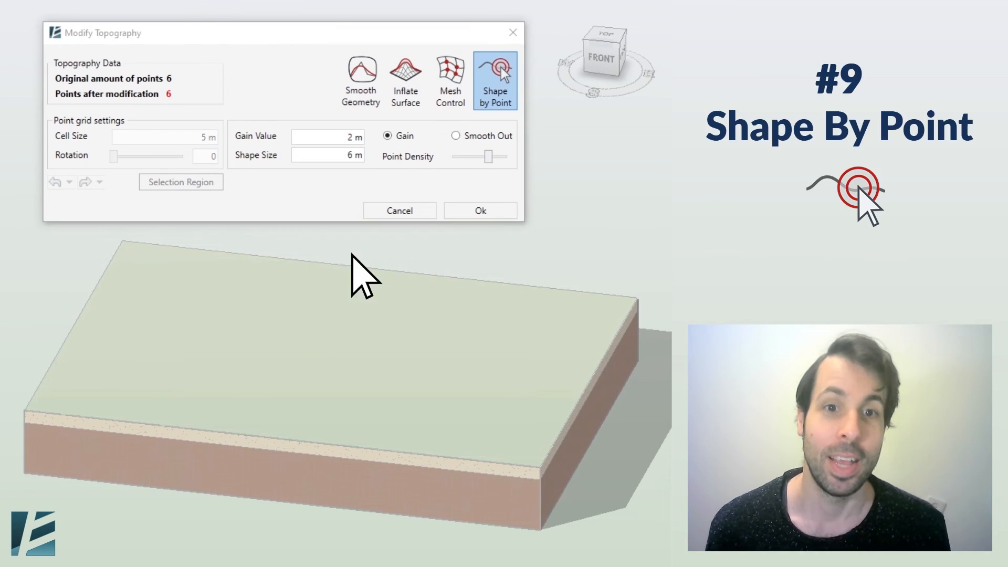
{"action": "left_click", "coordinate": [279, 357]}
{"action": "type", "text": "-"}
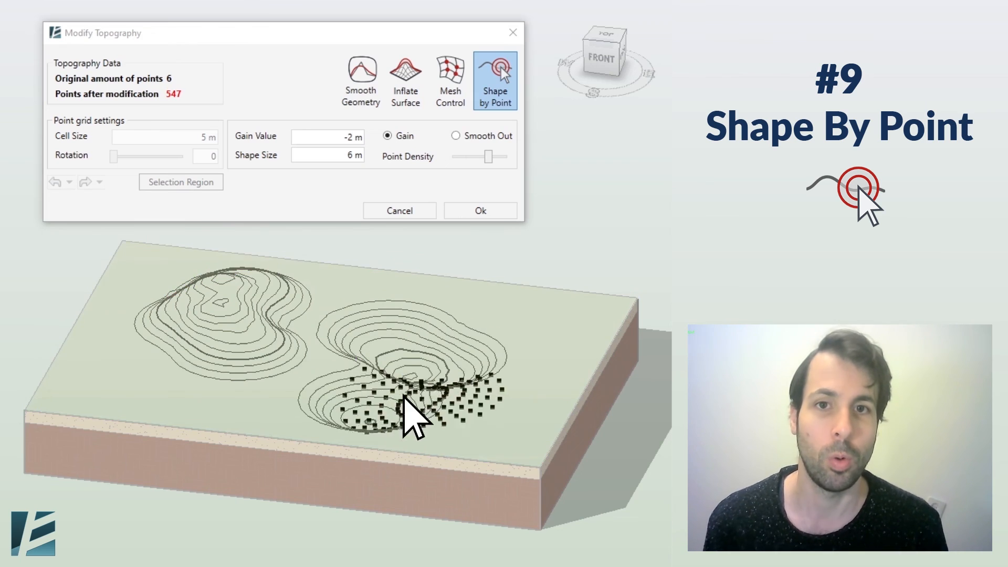
{"action": "left_click", "coordinate": [479, 210]}
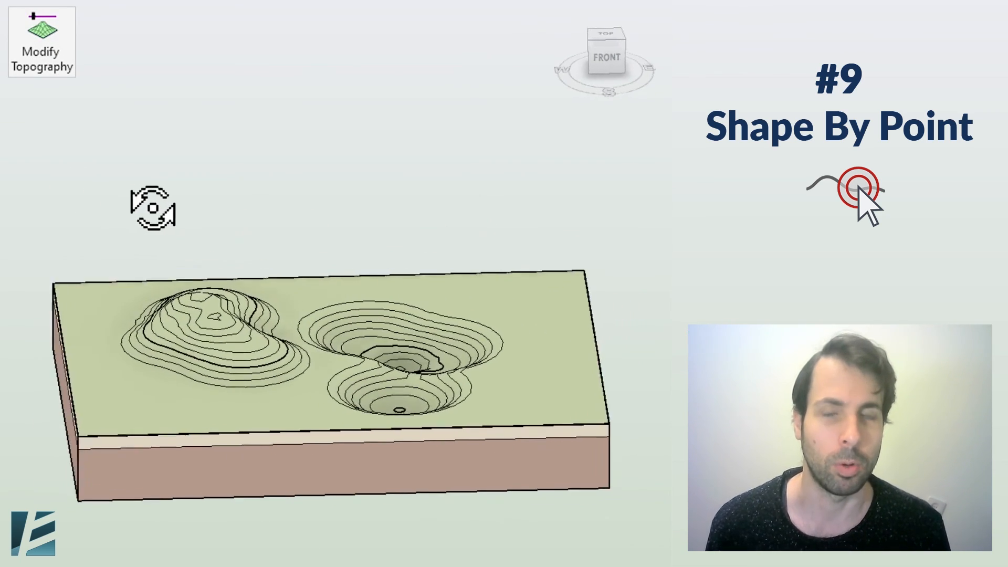